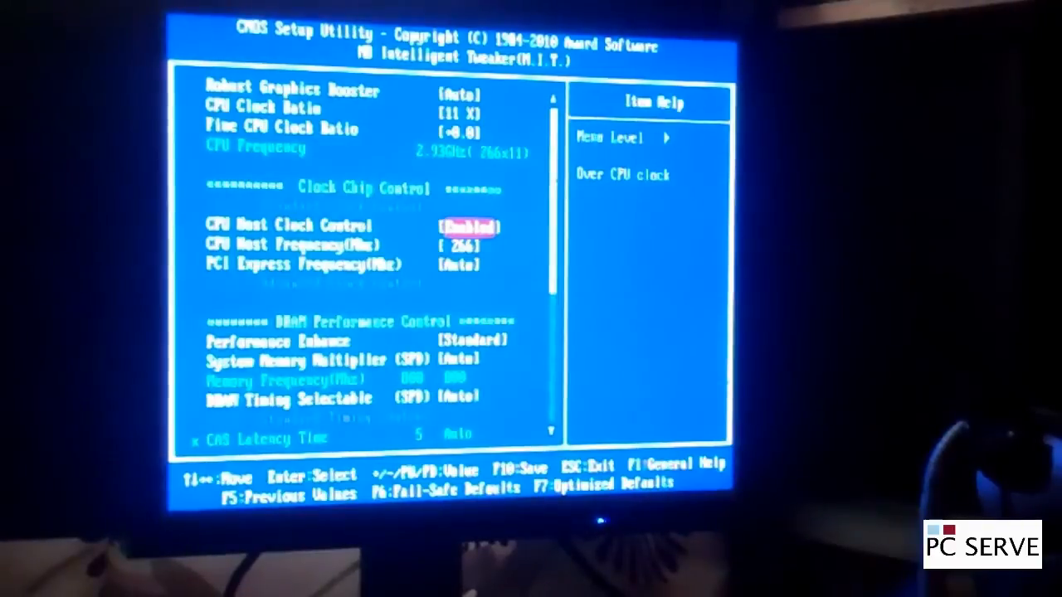
- Move the selection to CPU Host Frequency, currently 266 MHz, with Host Clock Control enabled
{"action": "key", "text": "down"}
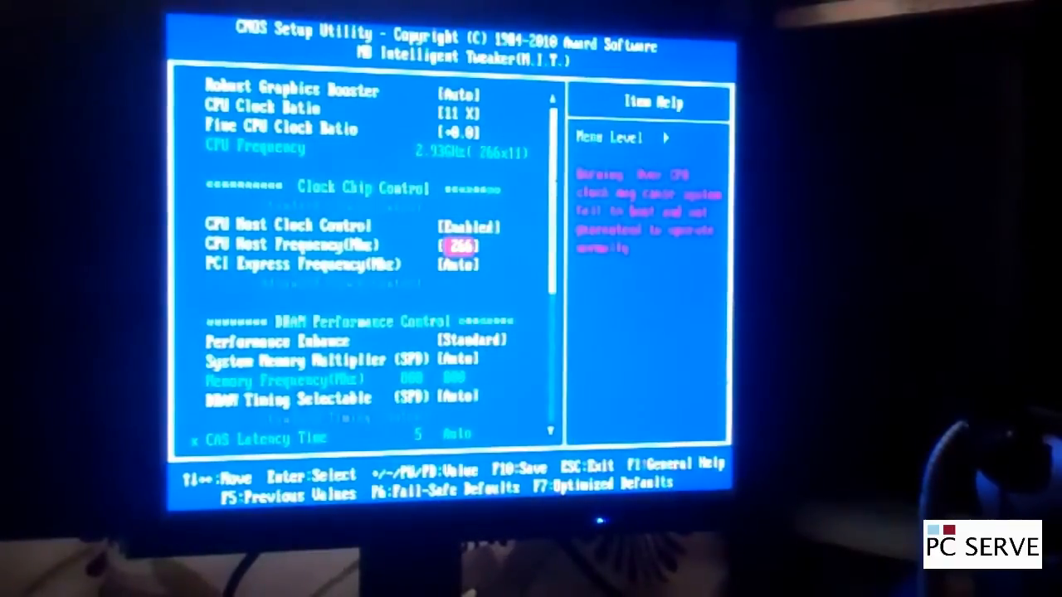